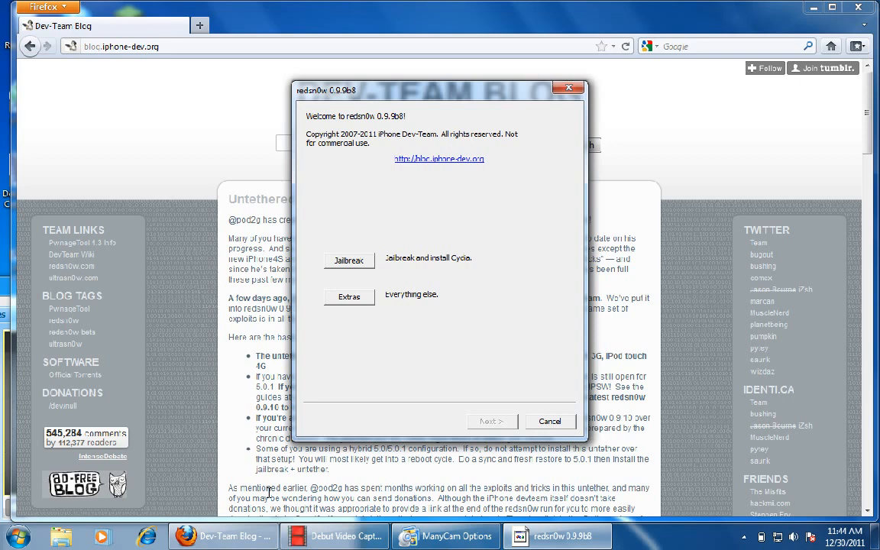
mouse_move(167, 343)
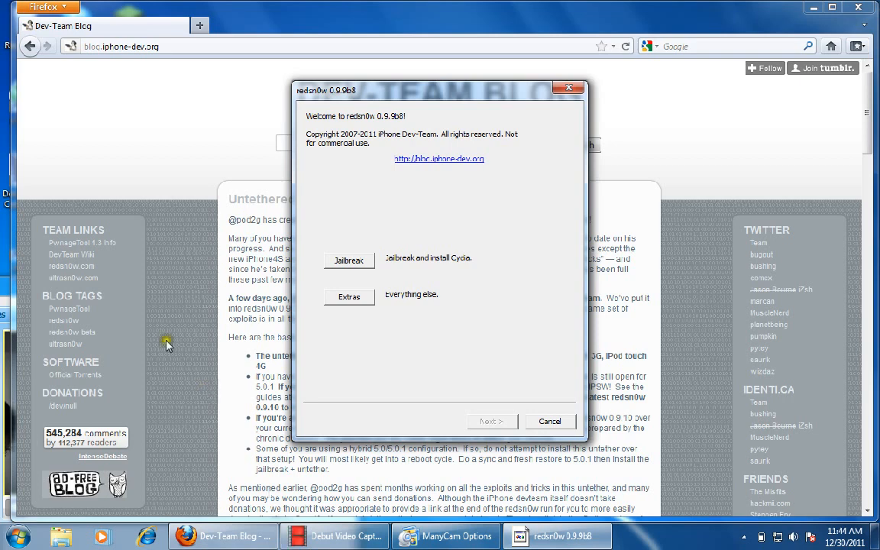
mouse_move(275, 350)
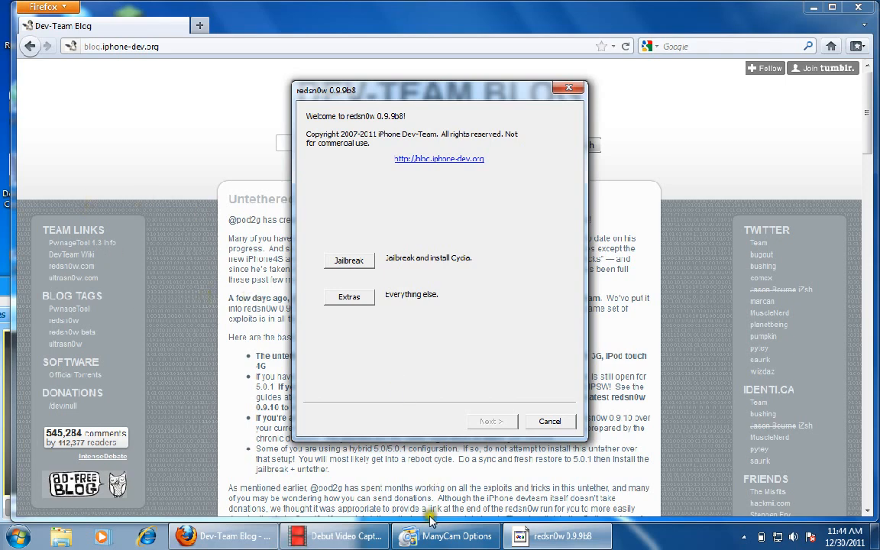
- Bring up the ManyCam webcam preview from the taskbar
click(446, 535)
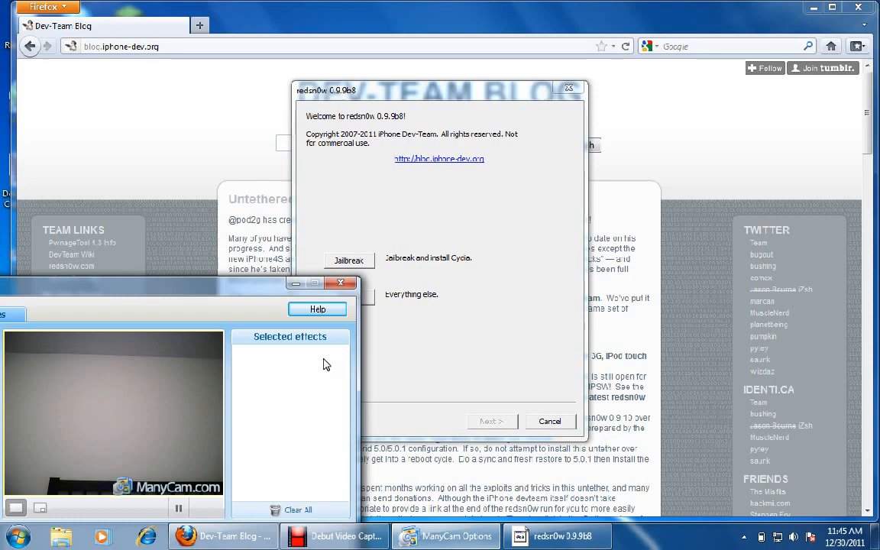
mouse_move(297, 41)
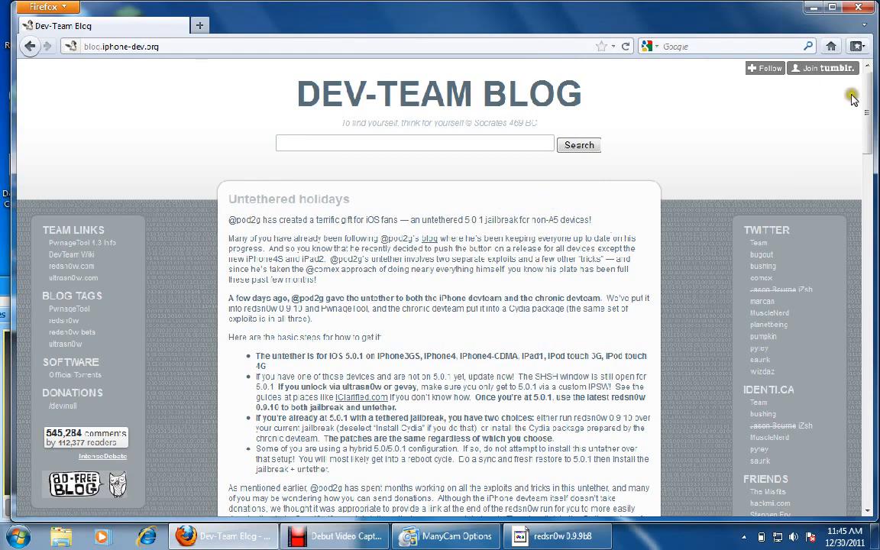
- Scroll the Dev-Team Blog post down to the redsn0w 0.9.10b3 download links
scroll(down, 3)
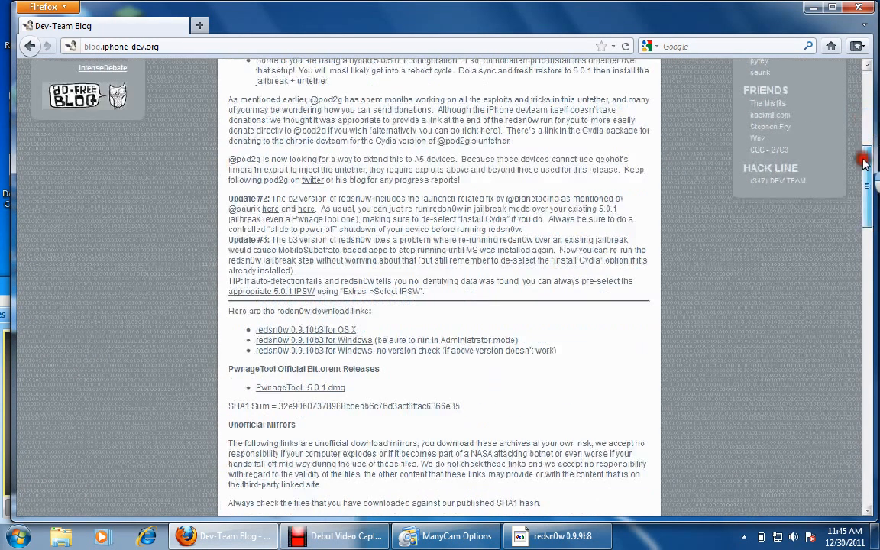
scroll(down, 3)
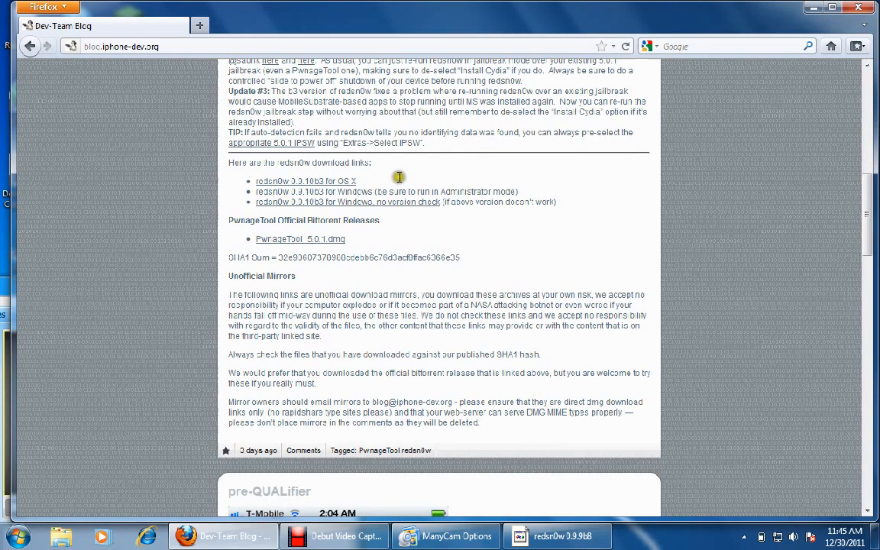
mouse_move(332, 184)
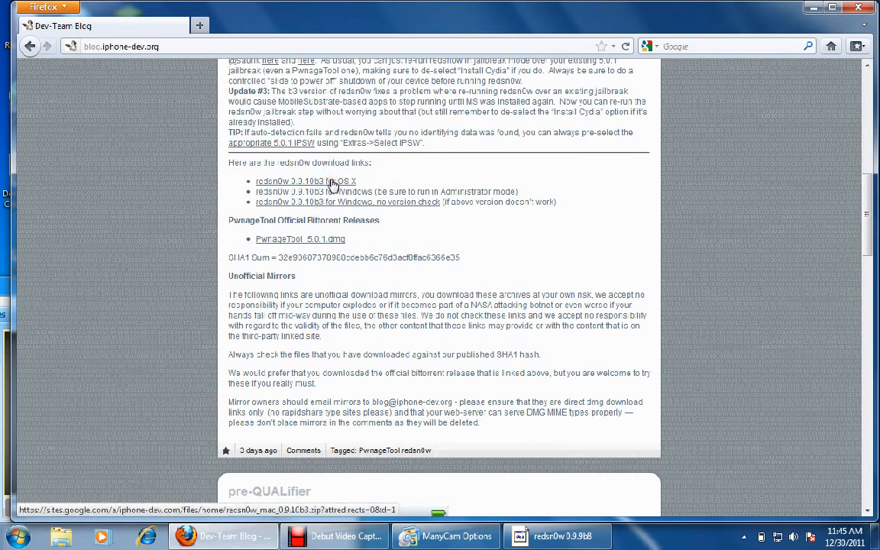
mouse_move(339, 185)
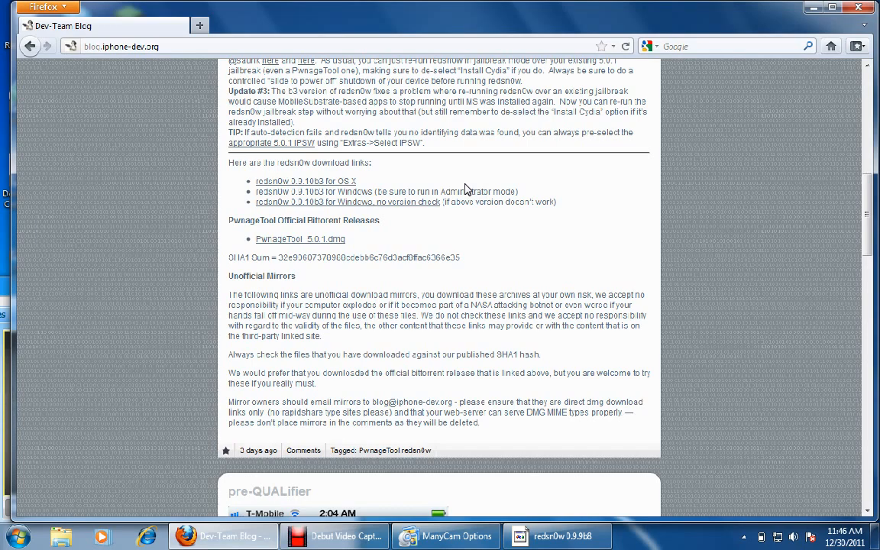
mouse_move(414, 217)
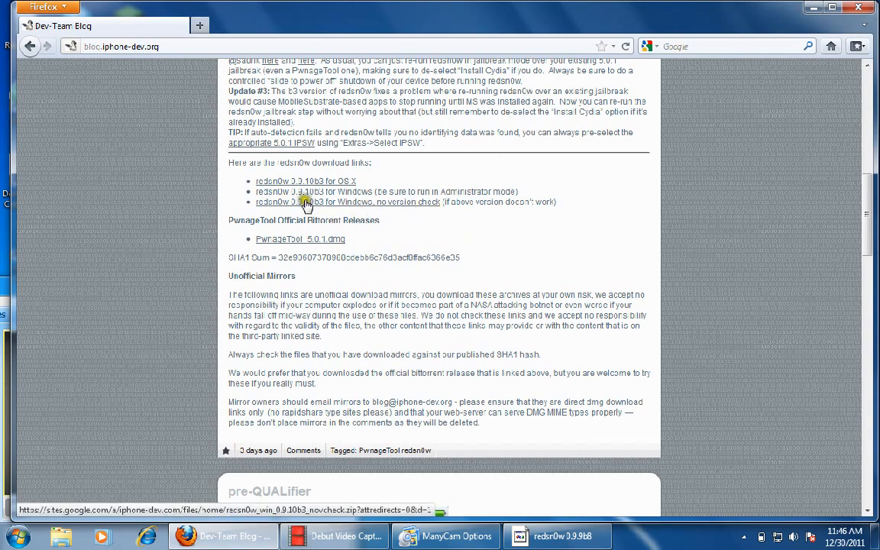
mouse_move(328, 185)
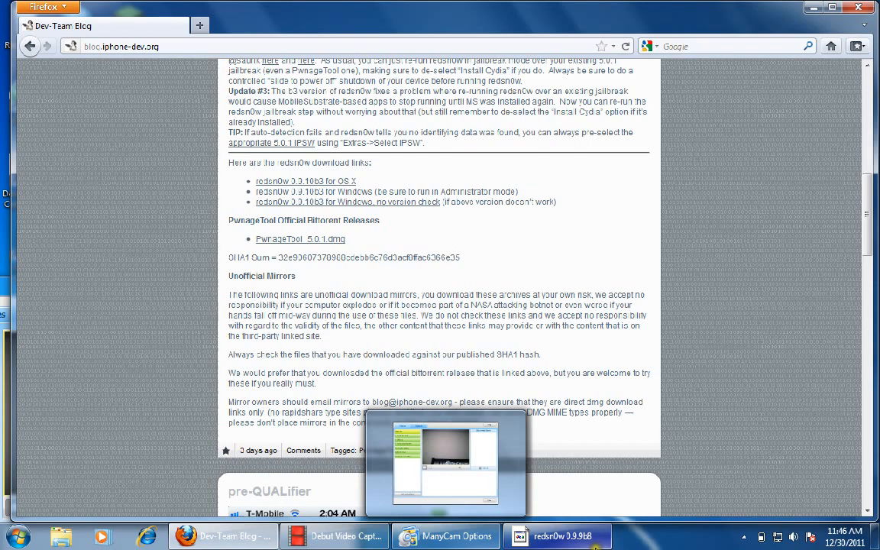
- Close redsn0w 0.9.9b8 and start downloading redsn0w 0.9.10b3 for Windows
click(558, 535)
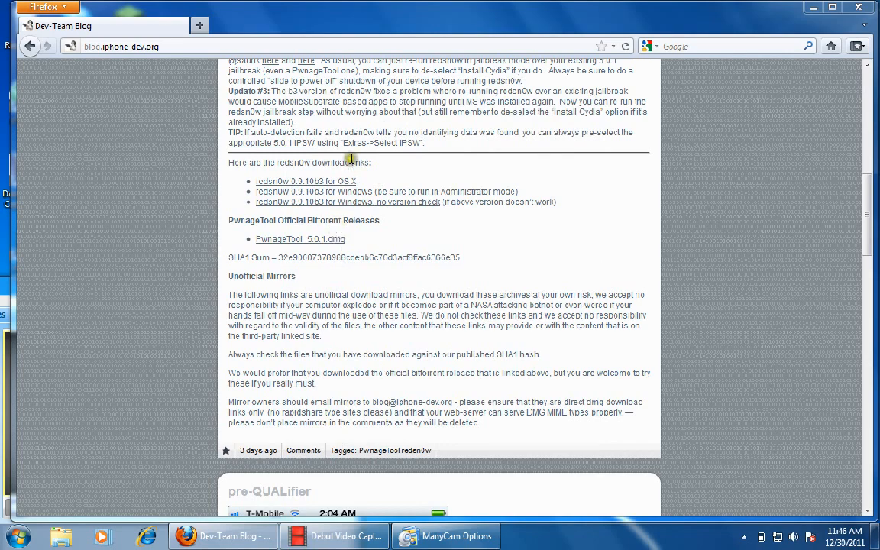
click(331, 191)
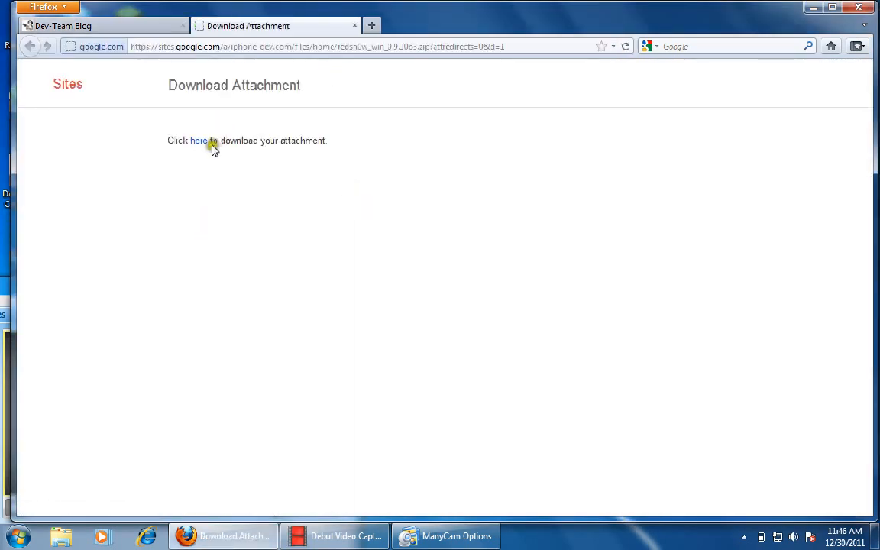
click(198, 141)
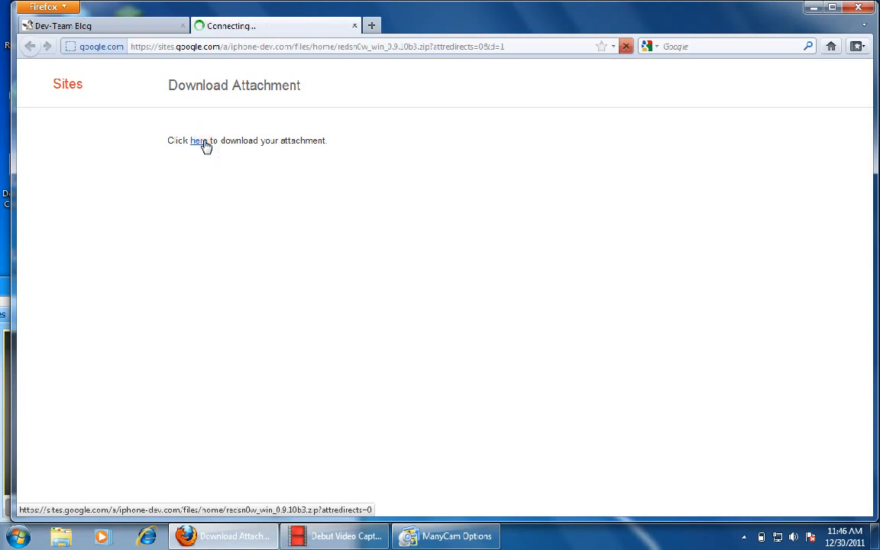
click(198, 141)
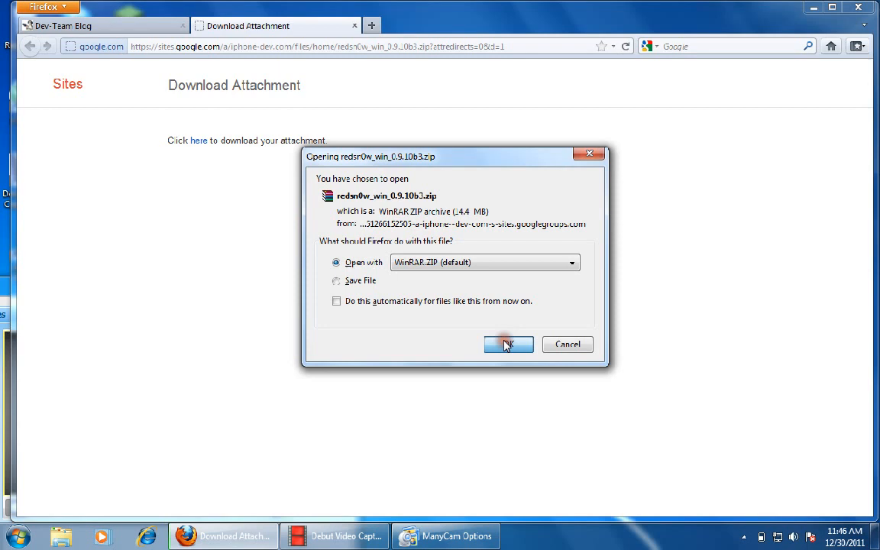
- Have redsn0w_win_0.9.10b3.zip open with WinRAR and clear the old download entry
click(509, 343)
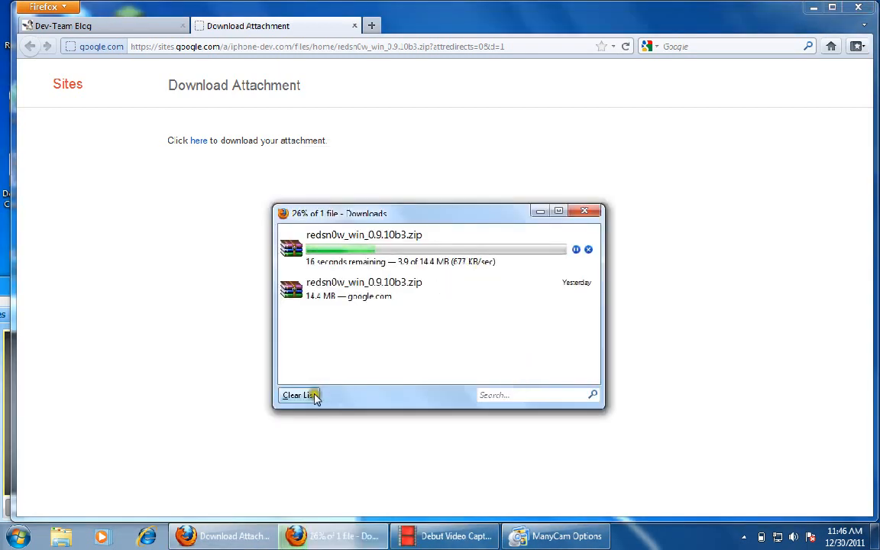
click(299, 395)
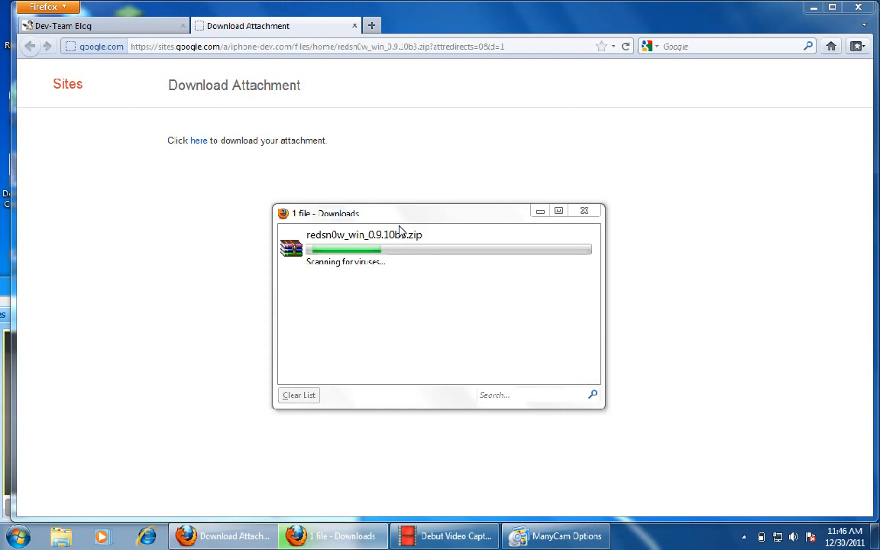
- Launch redsn0w.exe from inside the downloaded redsn0w_win_0.9.10b3.zip archive
double_click(365, 235)
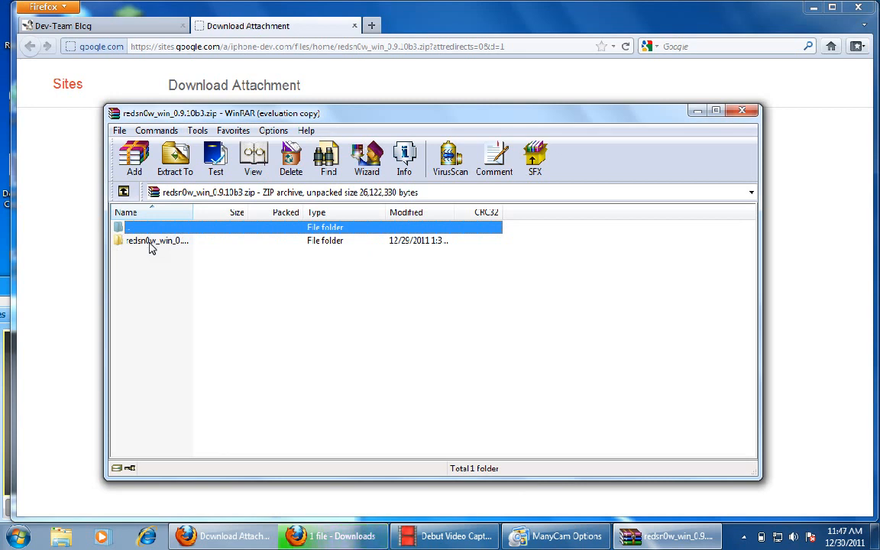
double_click(157, 240)
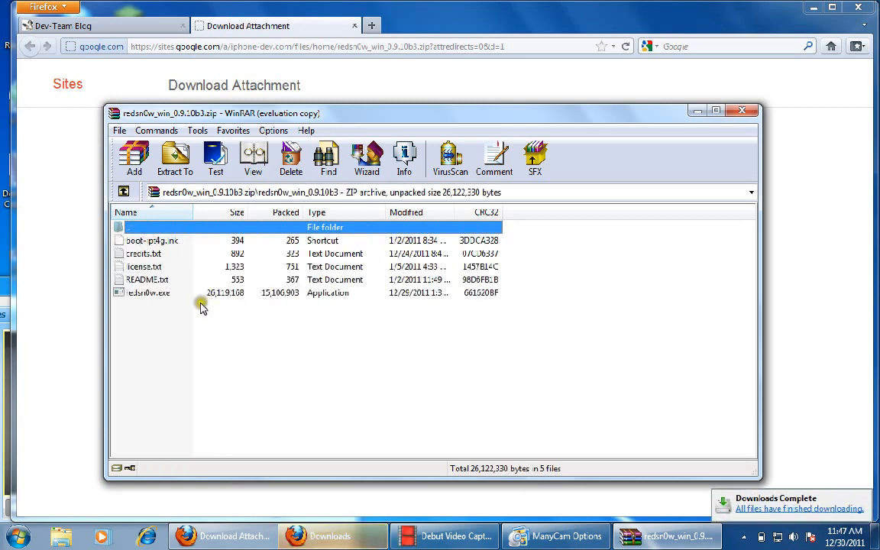
double_click(148, 293)
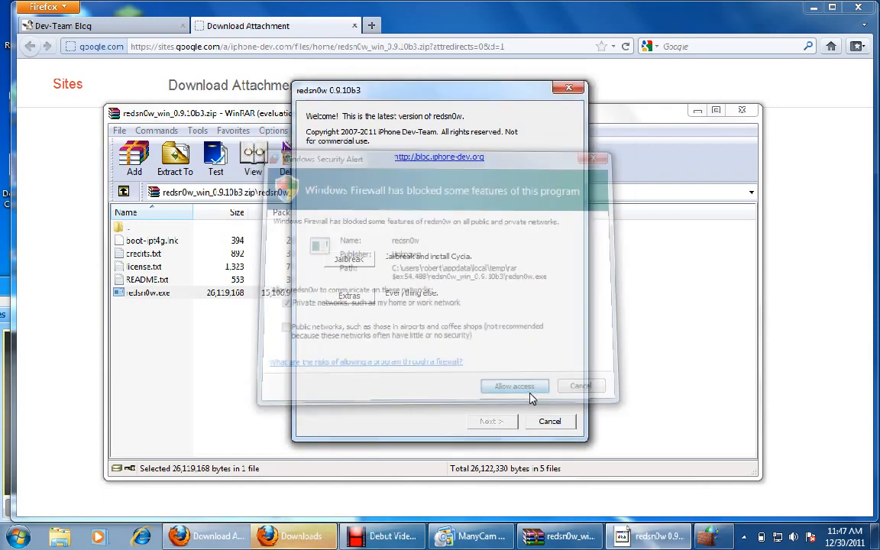
- Allow redsn0w through Windows Firewall and start the jailbreak
click(514, 386)
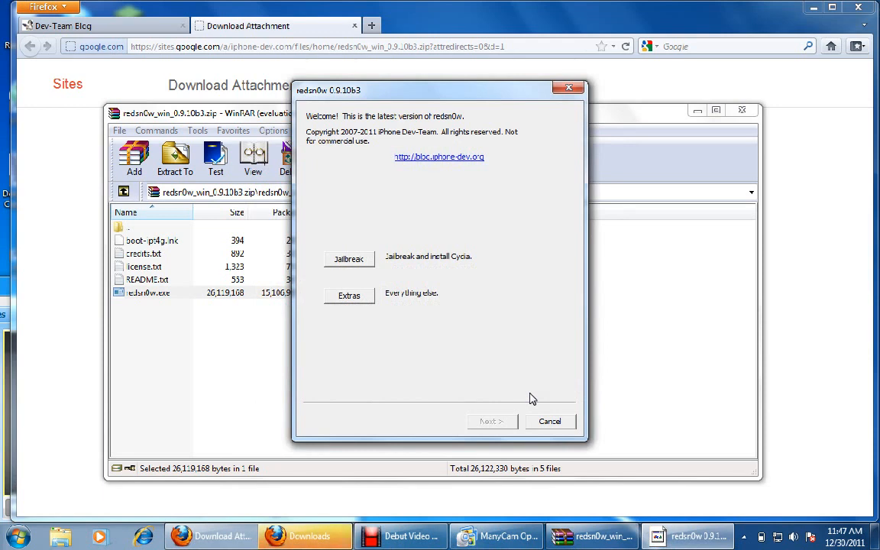
click(348, 258)
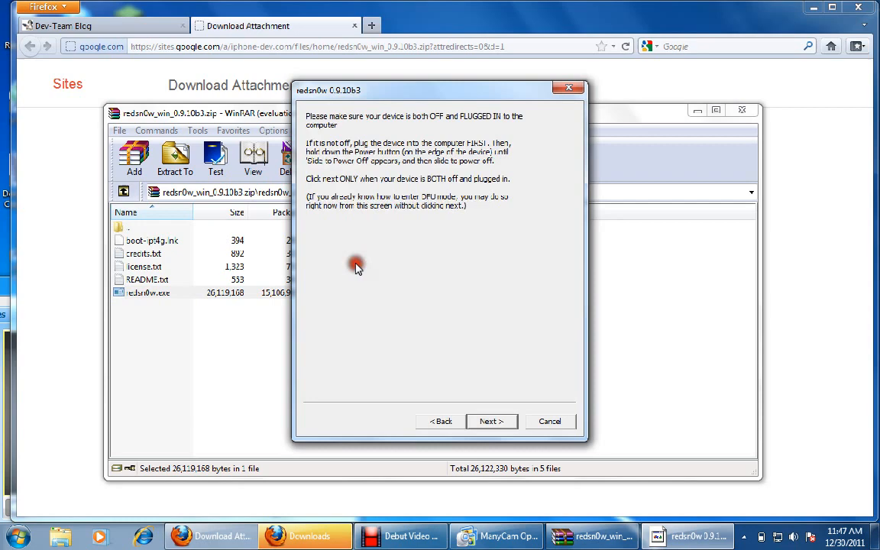
mouse_move(603, 461)
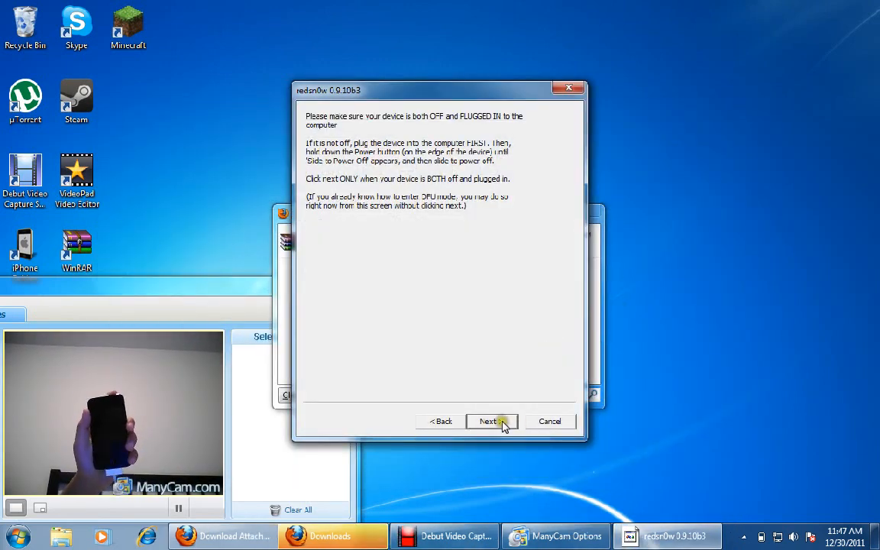
- Confirm the iPod is off and plugged in to begin the DFU mode steps
click(488, 421)
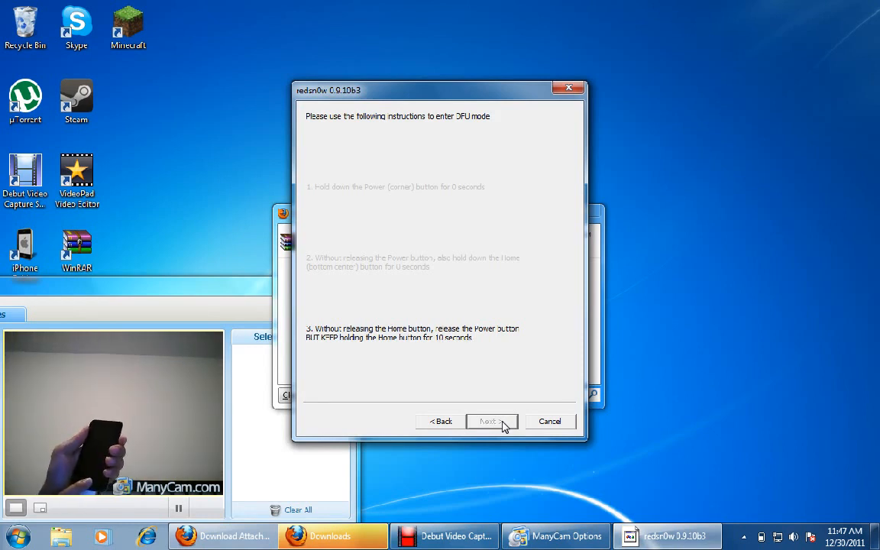
click(492, 421)
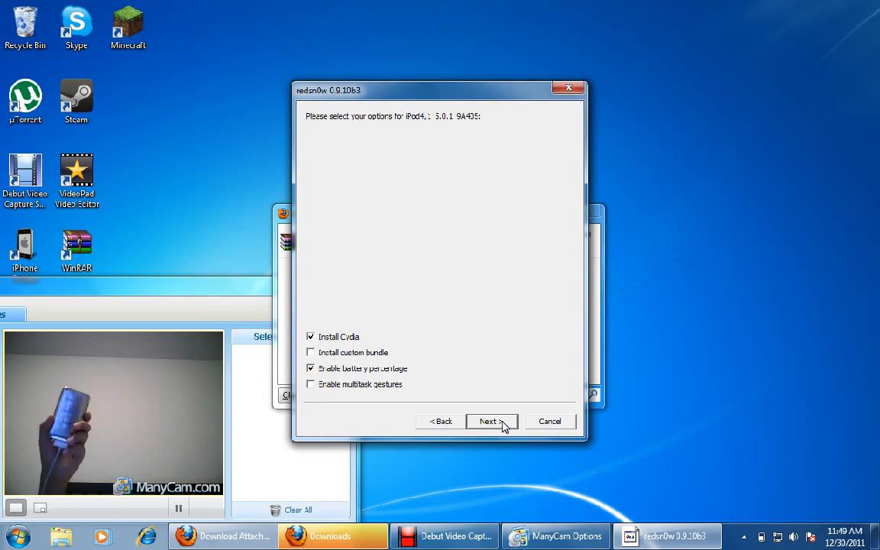
mouse_move(357, 349)
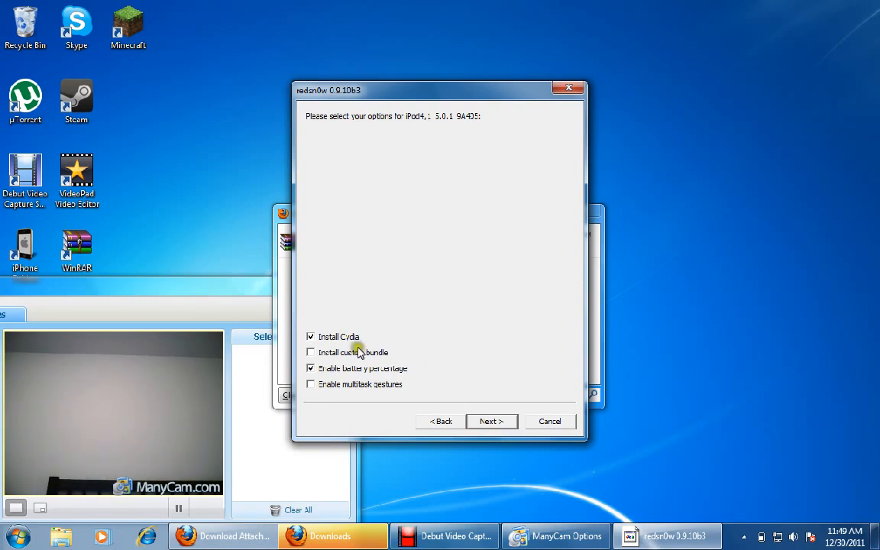
- Uncheck Install Cydia and Enable battery percentage for the iPod4,1 on 5.0.1
click(311, 337)
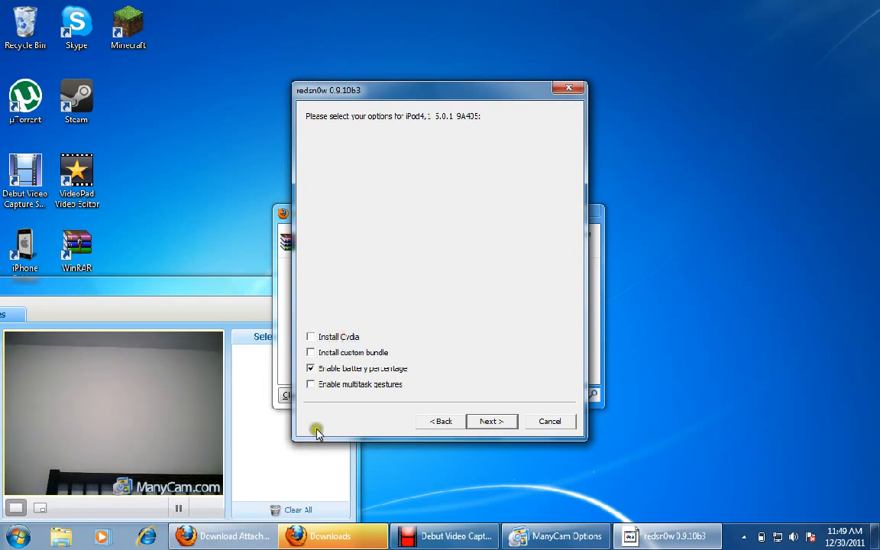
click(310, 368)
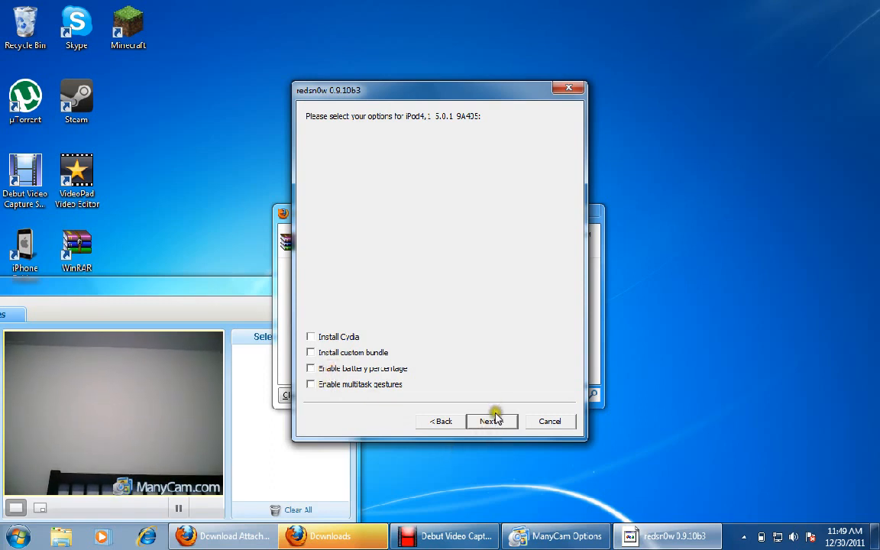
click(489, 421)
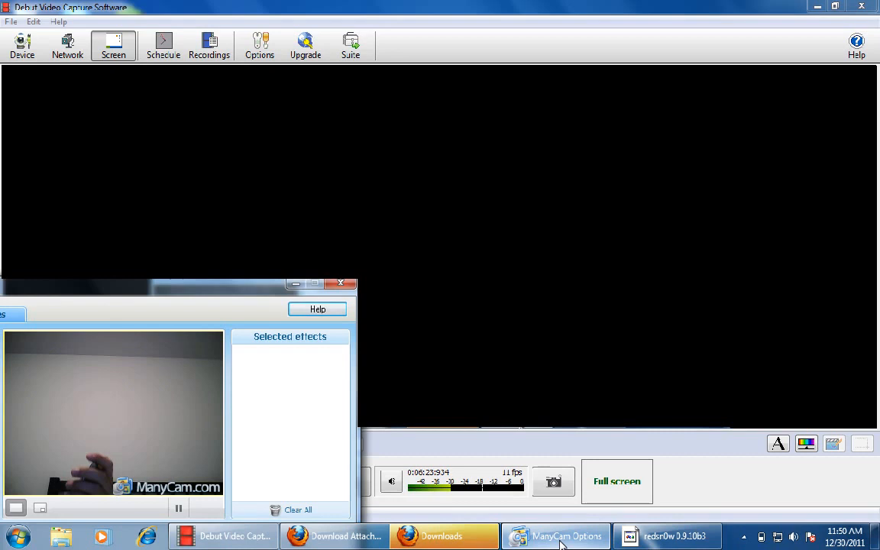
mouse_move(592, 272)
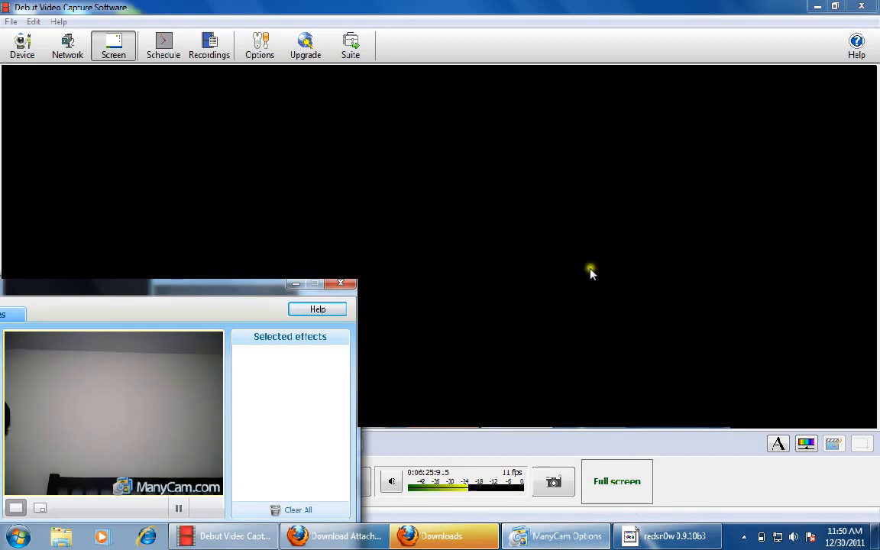